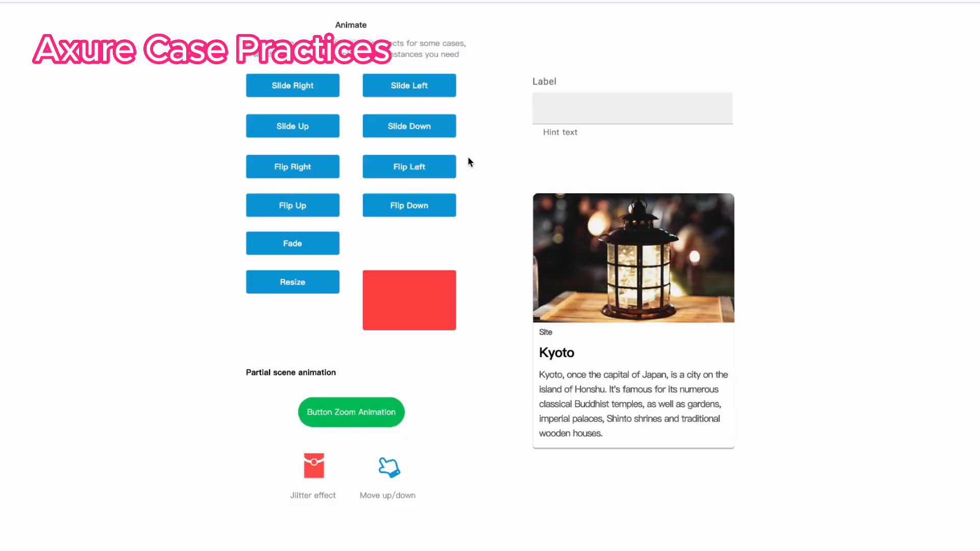
- Preview the animation cases page, then log in on the web login page to reach the User List
click(292, 166)
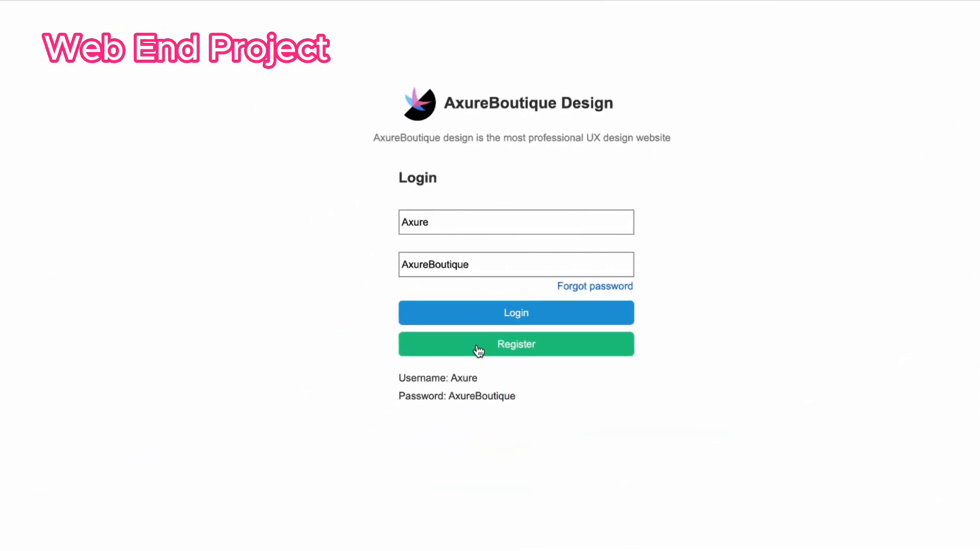
click(515, 312)
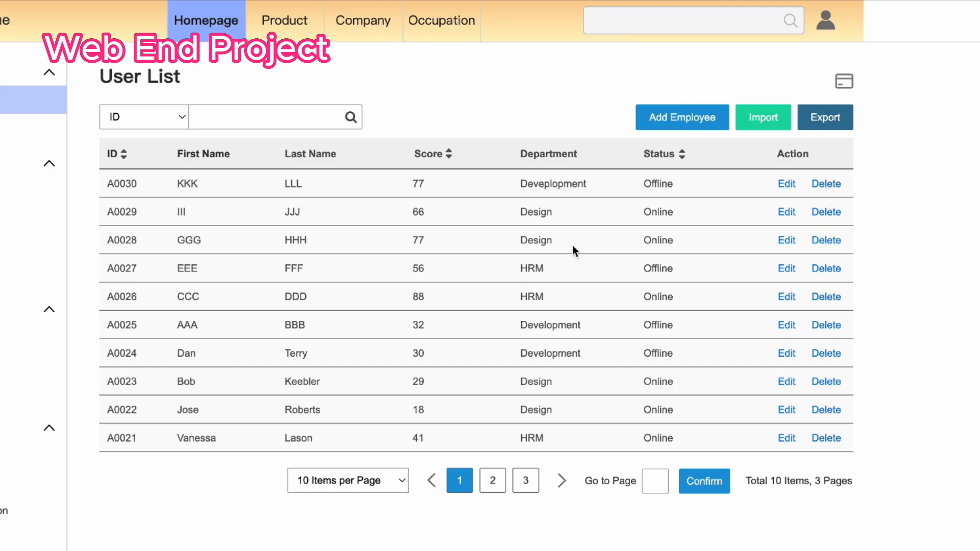
click(680, 117)
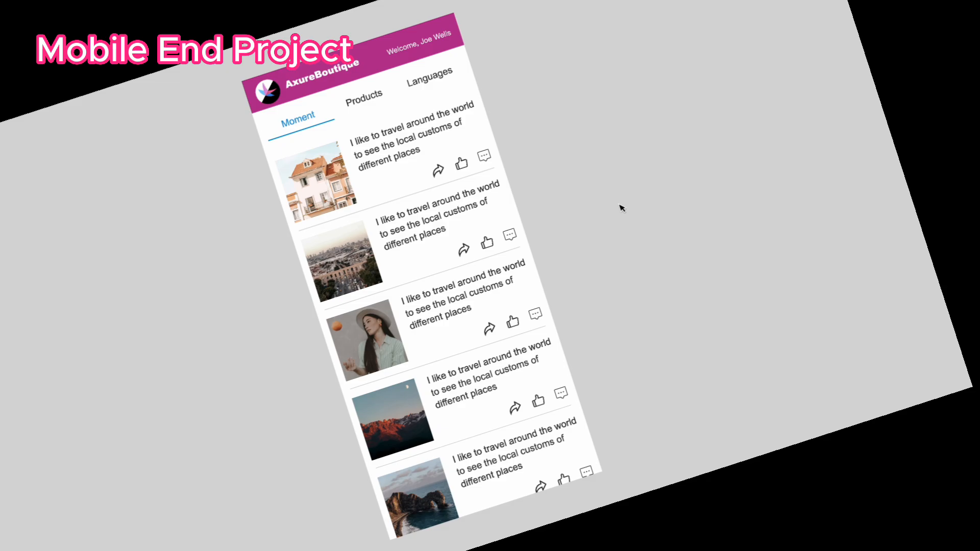
- Visit the mobile app's Products page, then return to the Moment feed of travel posts
click(488, 89)
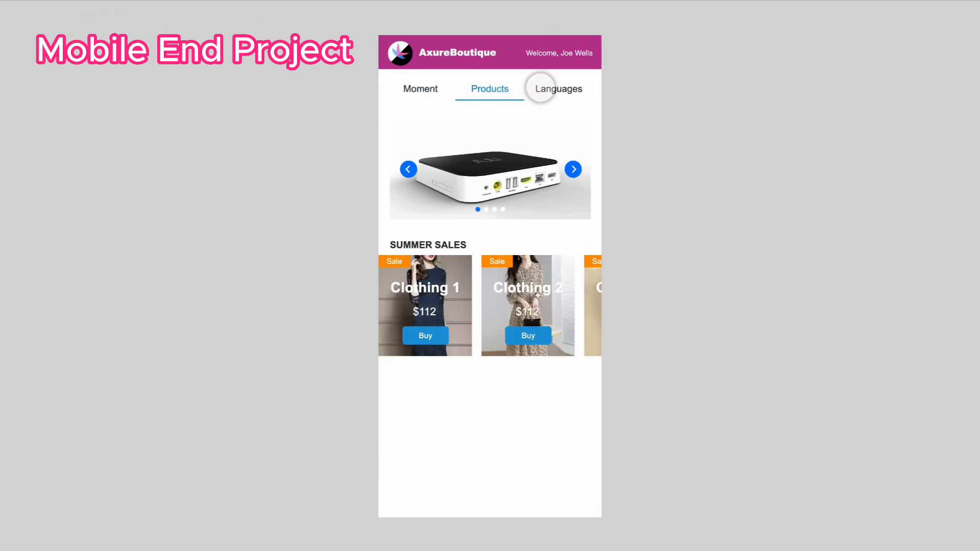
click(420, 88)
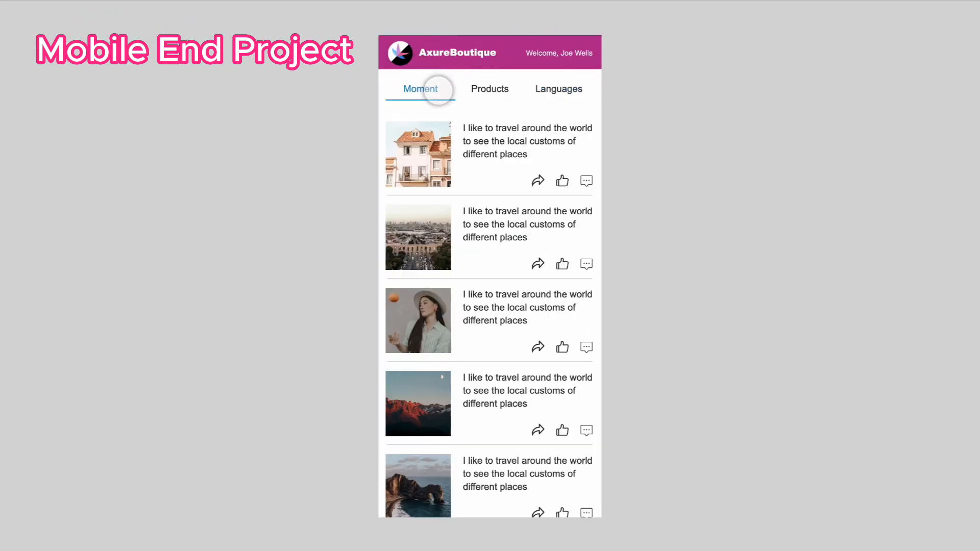